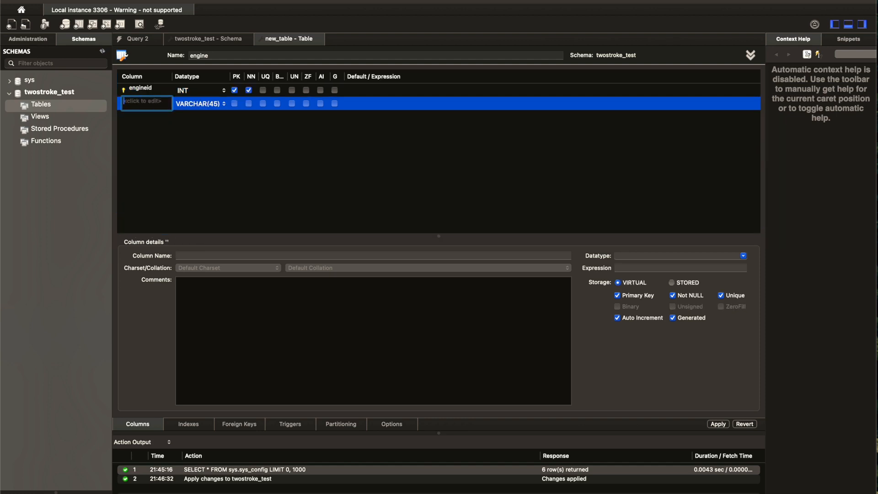
type("engi")
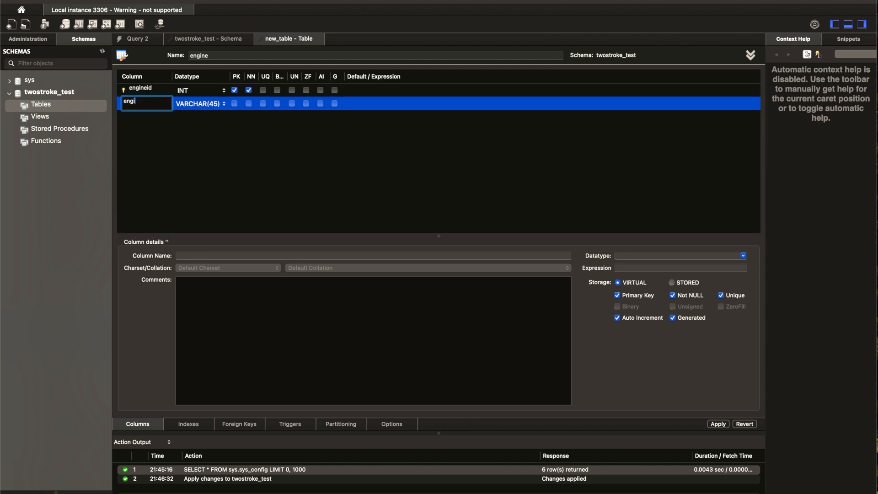
type("userid")
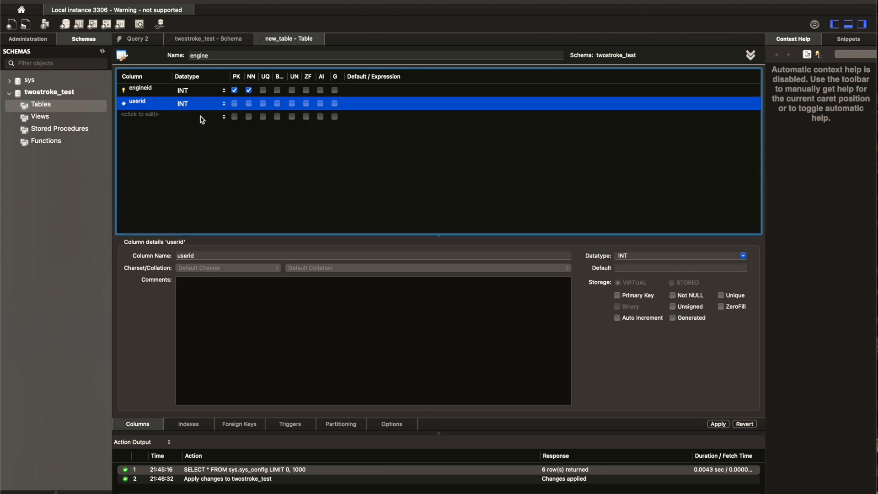